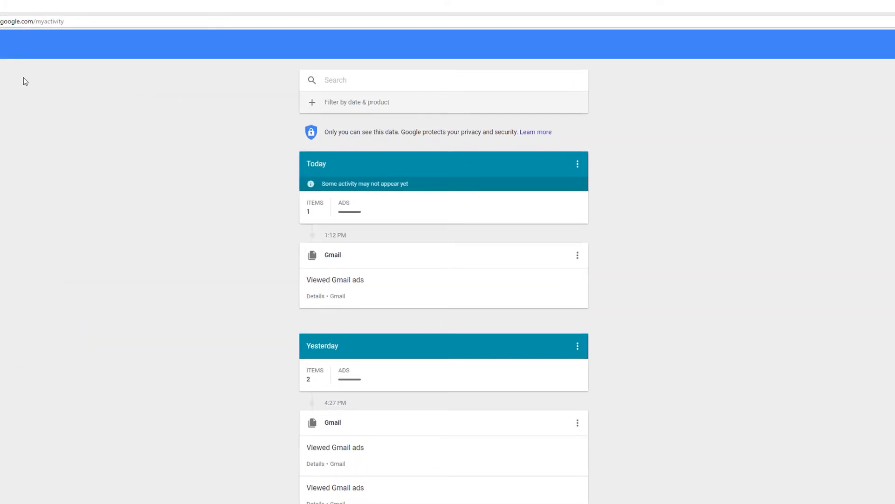
mouse_move(78, 156)
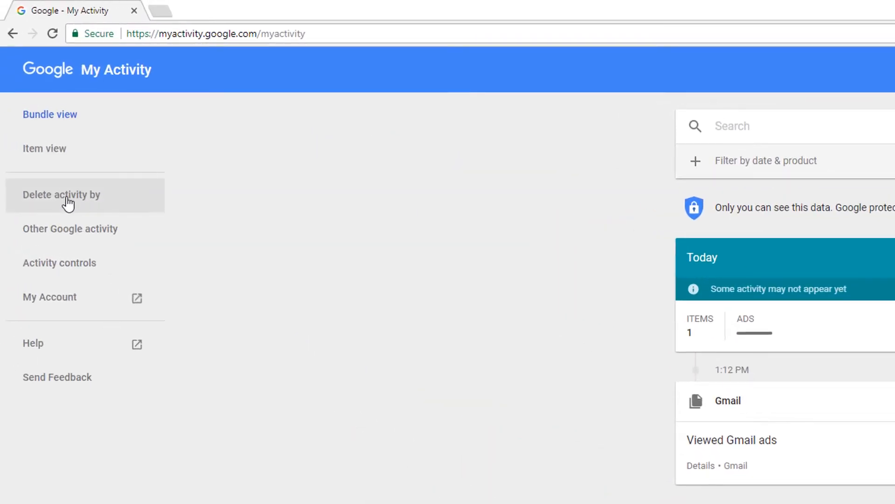
- Set Delete activity by date to Yesterday, keeping All products selected
click(62, 195)
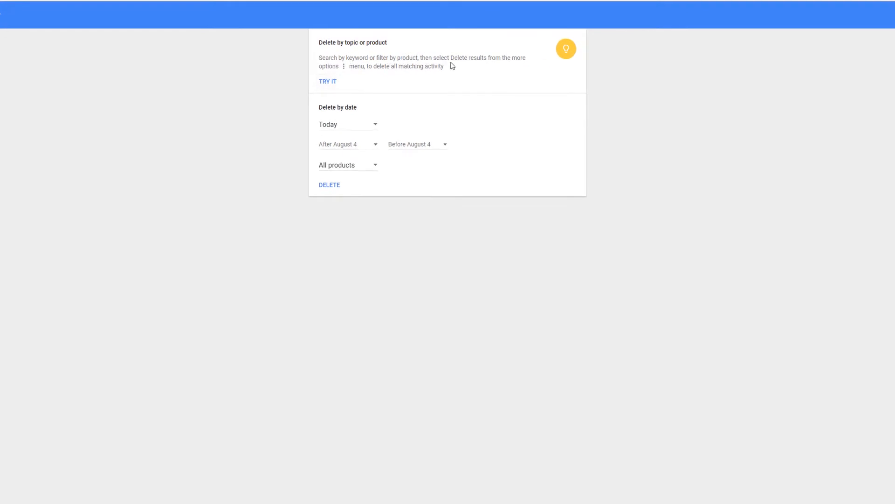
mouse_move(511, 73)
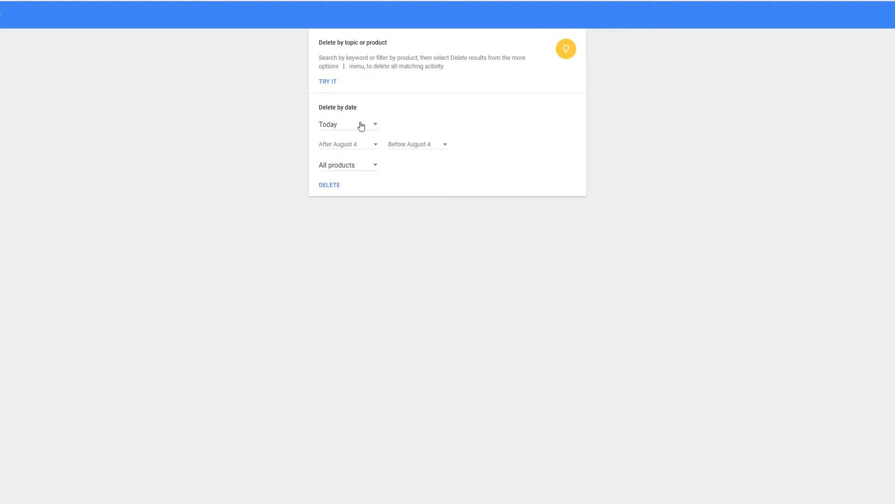
click(348, 125)
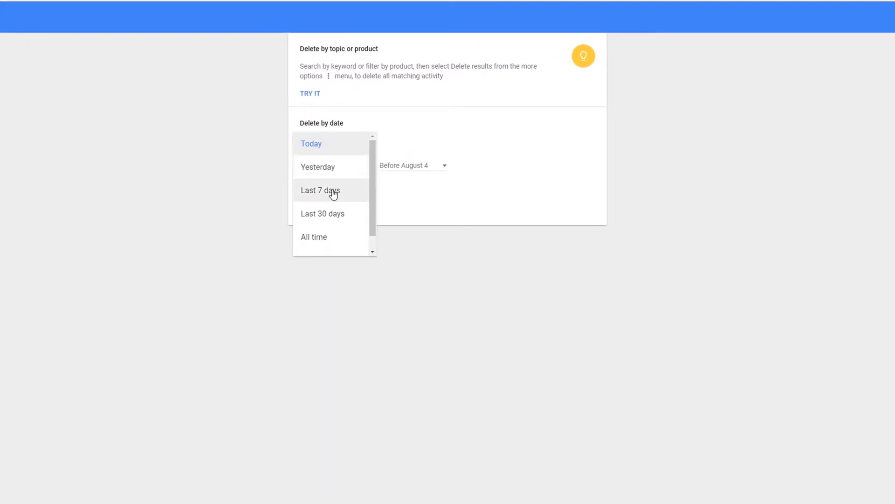
scroll(down, 3)
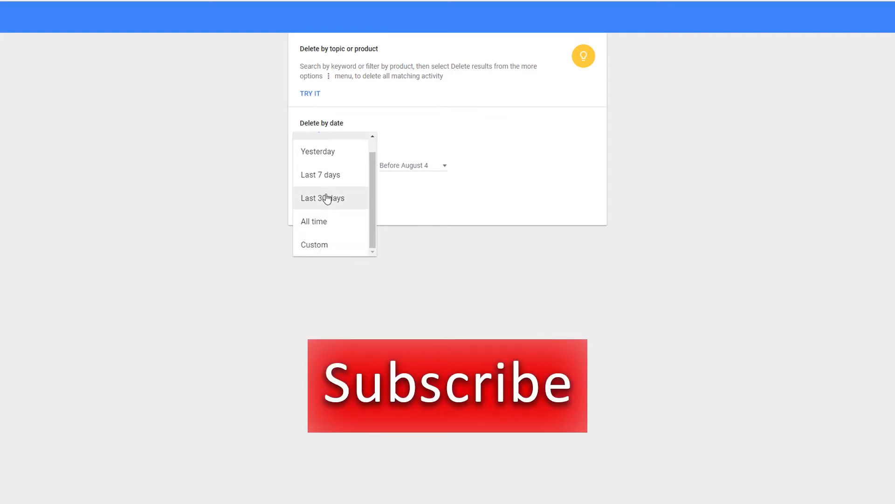
click(317, 152)
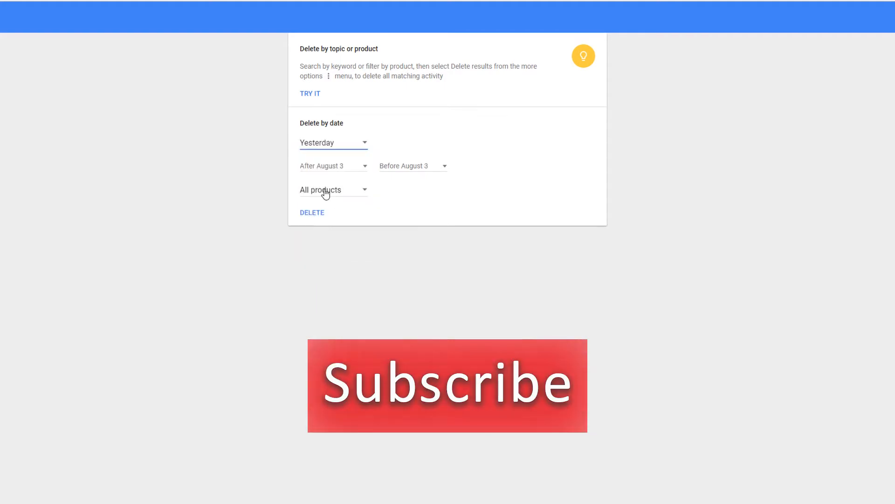
click(333, 190)
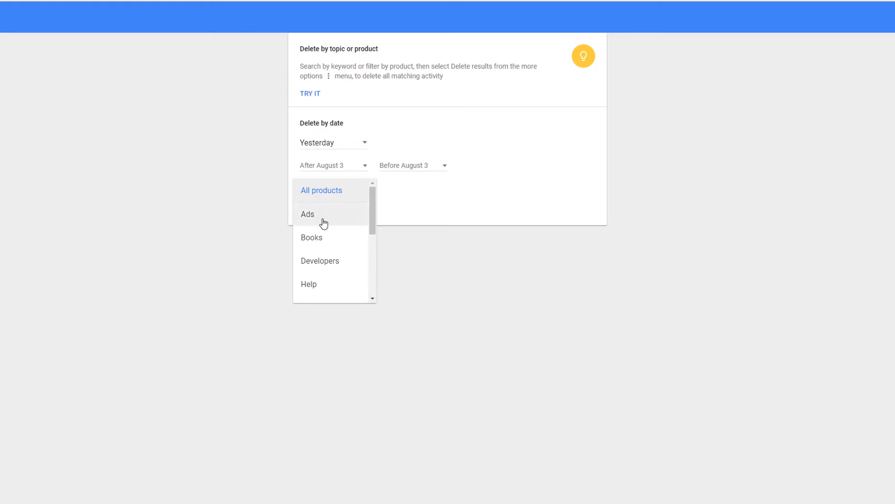
scroll(down, 3)
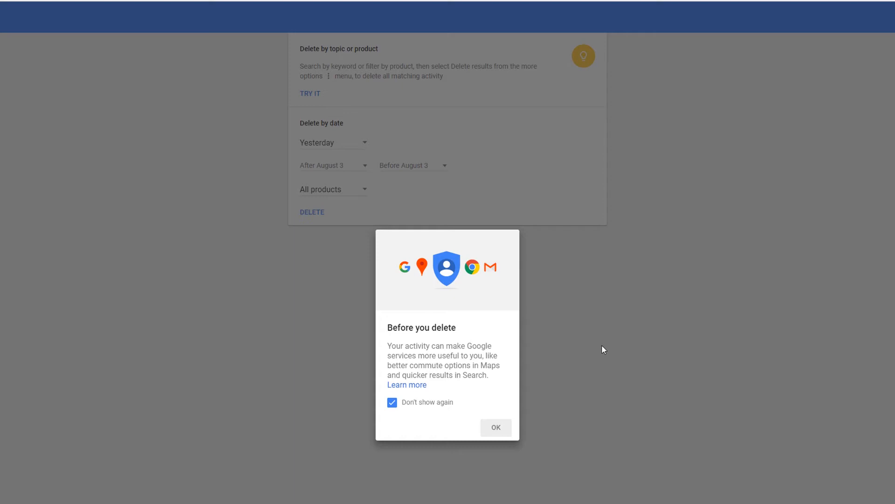
- Acknowledge the 'Before you delete' notice for yesterday's activity
click(494, 427)
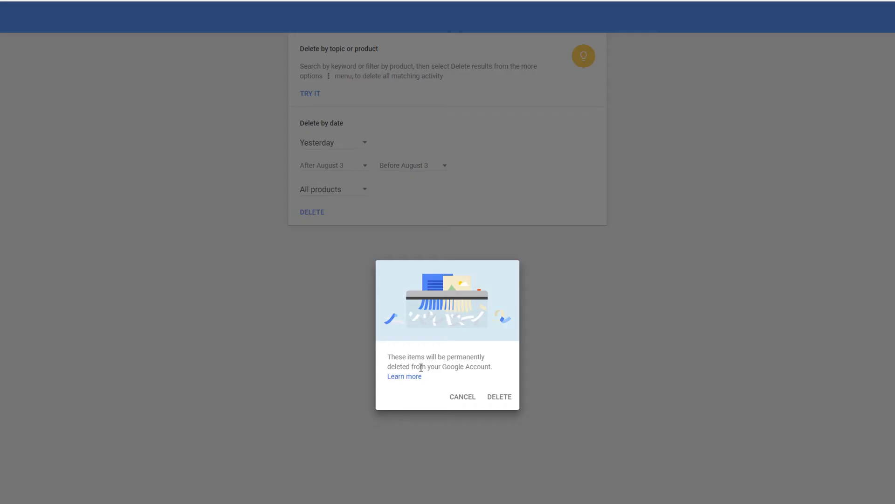
mouse_move(441, 375)
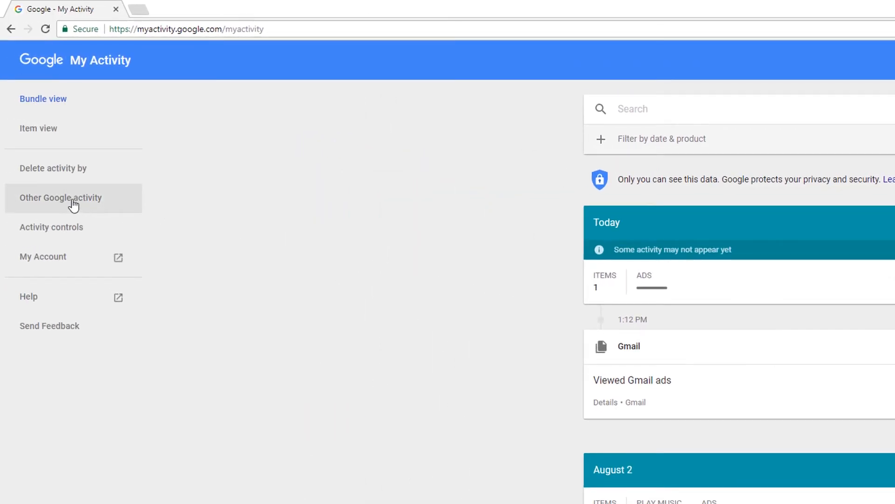
click(61, 198)
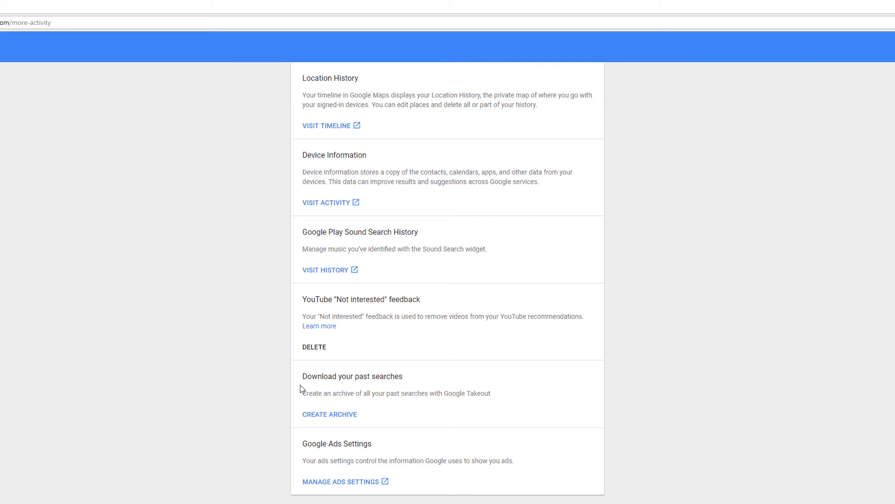
mouse_move(239, 340)
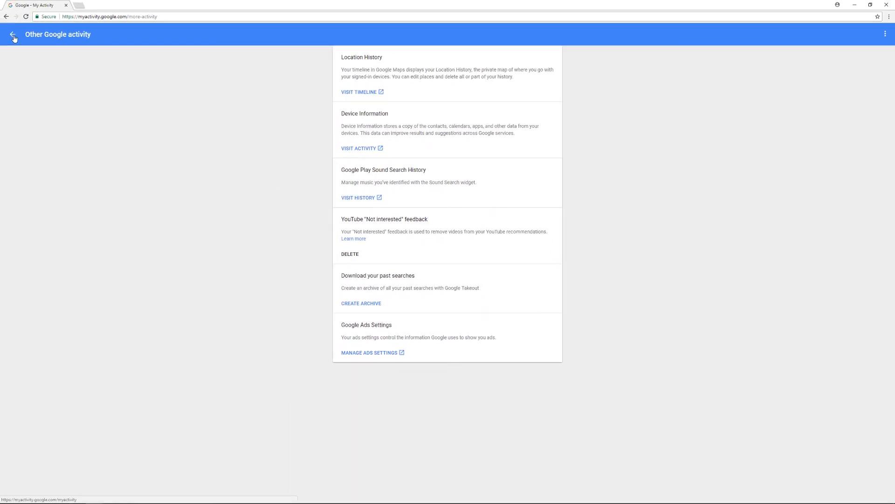
click(54, 232)
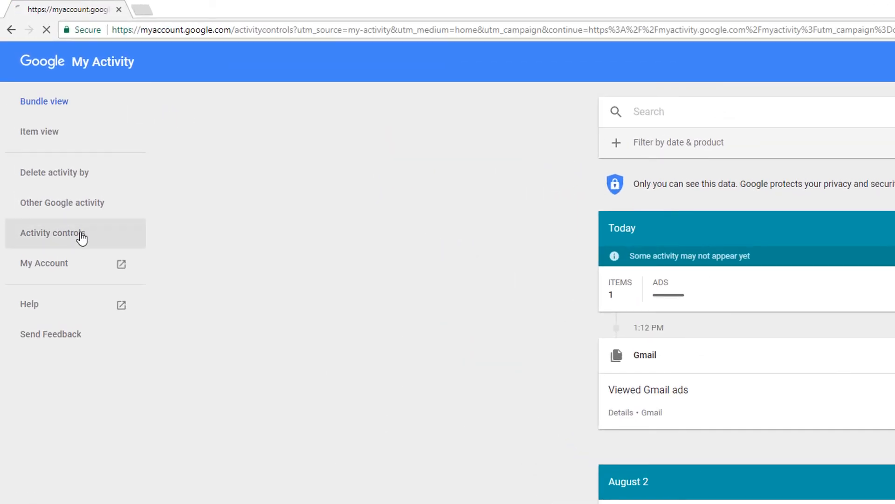
click(57, 232)
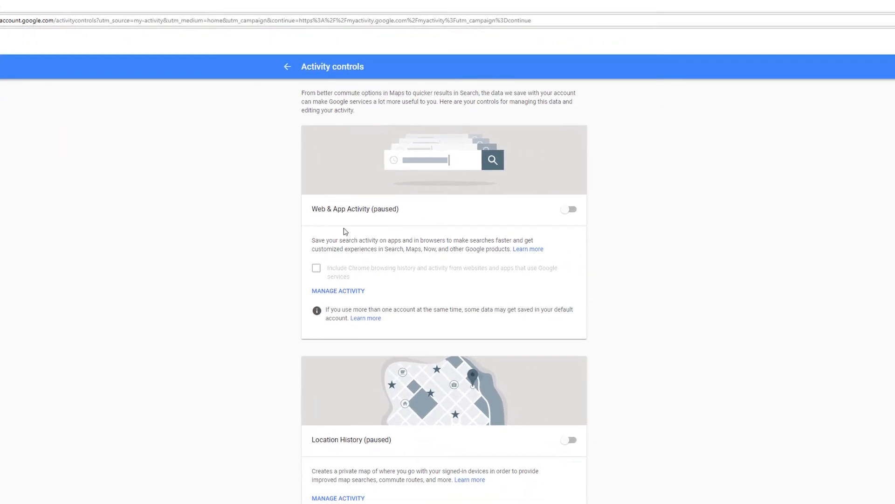
mouse_move(583, 227)
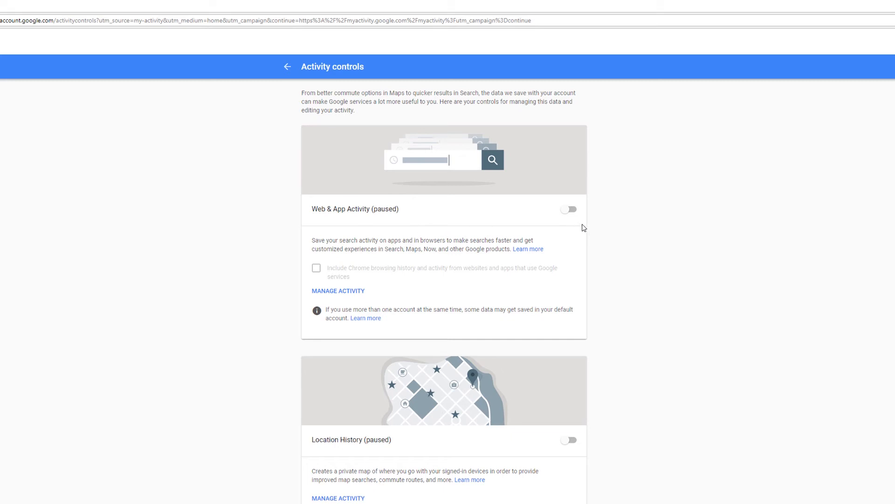
mouse_move(600, 224)
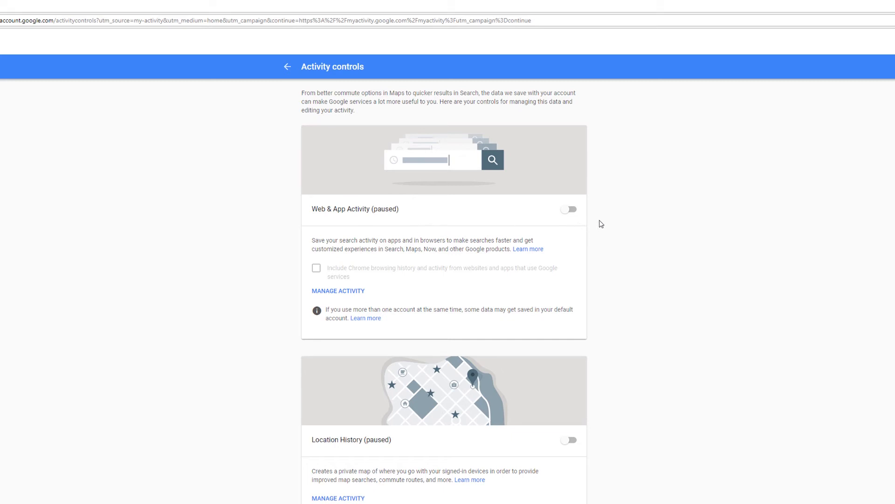
mouse_move(611, 233)
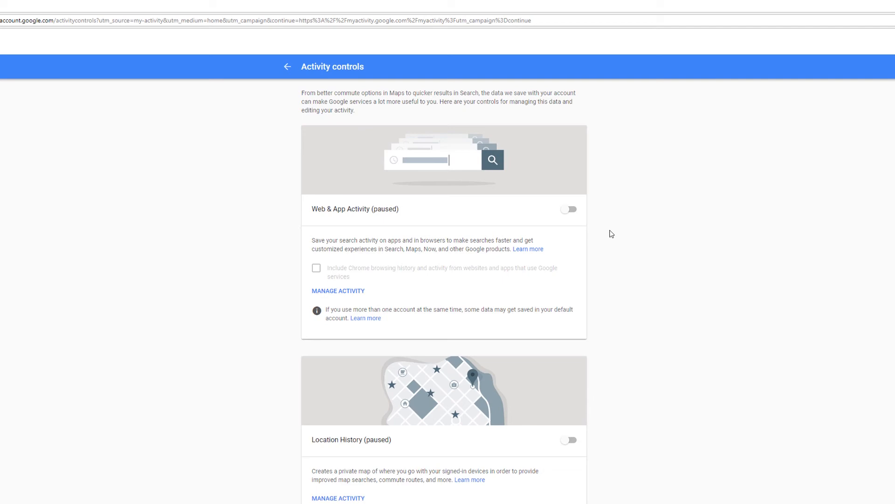
mouse_move(203, 159)
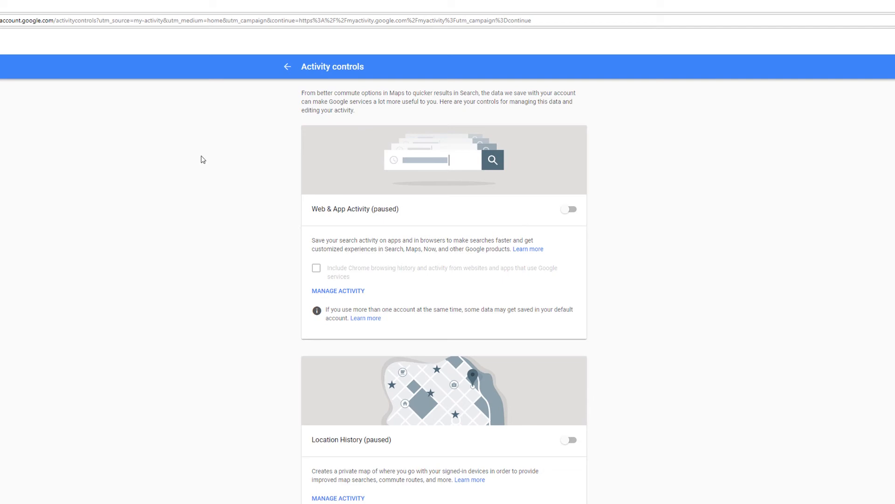
click(288, 66)
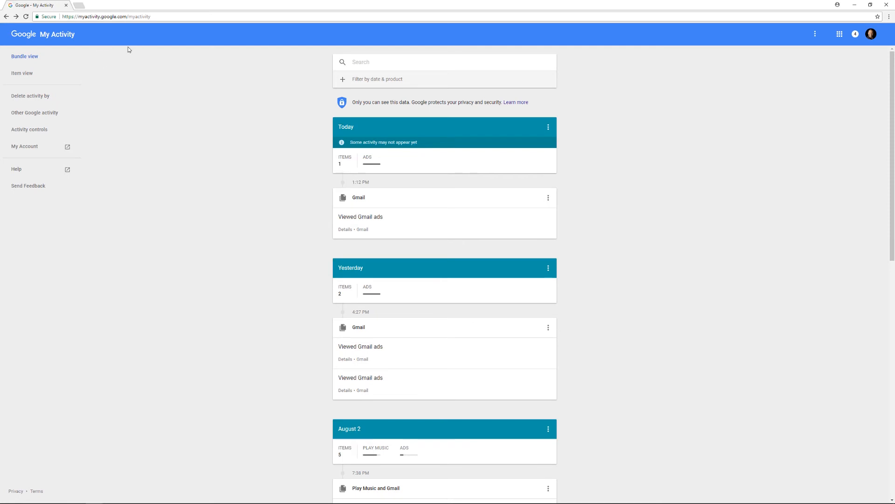
mouse_move(697, 91)
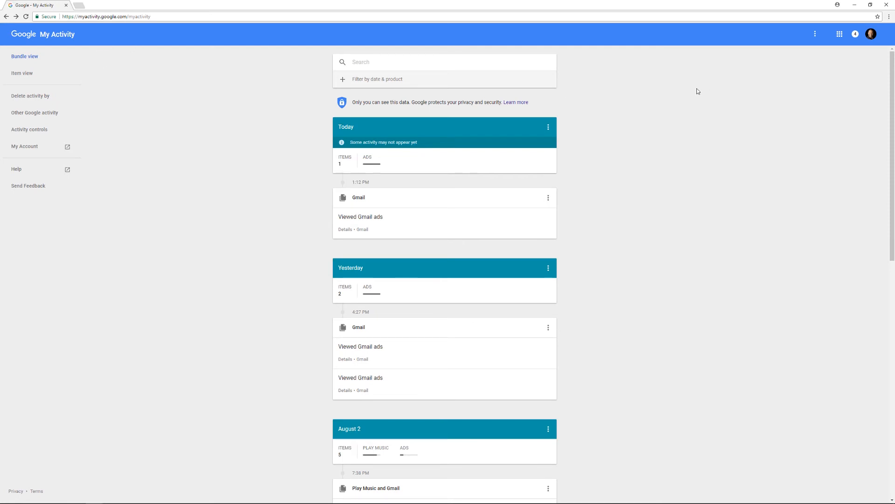
mouse_move(437, 287)
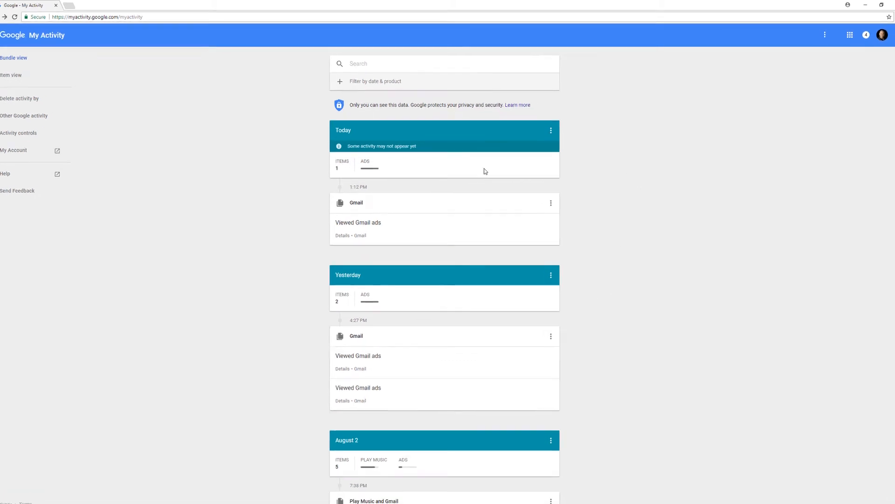
- Delete the Today Gmail ads bundle, then switch the timeline to Item view
click(550, 130)
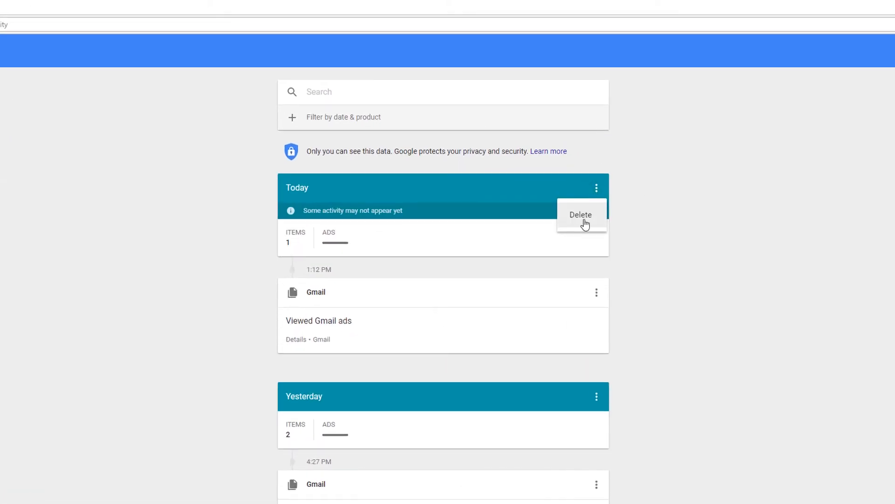
click(581, 215)
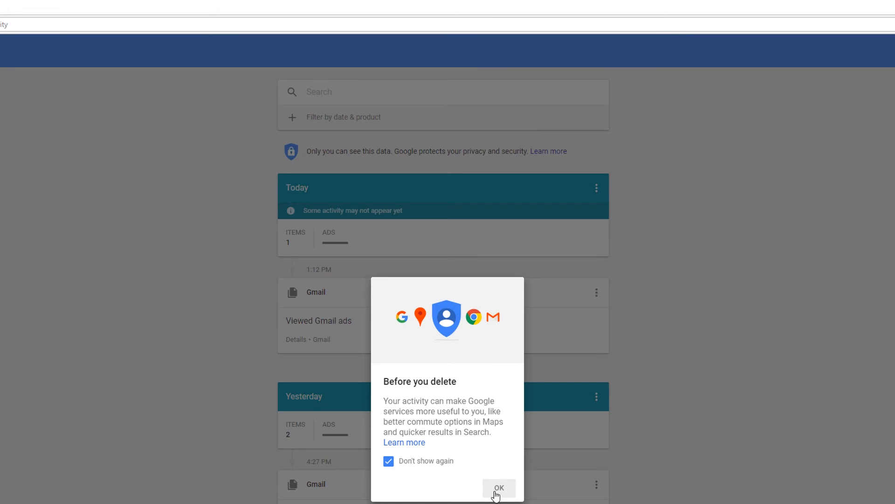
click(499, 488)
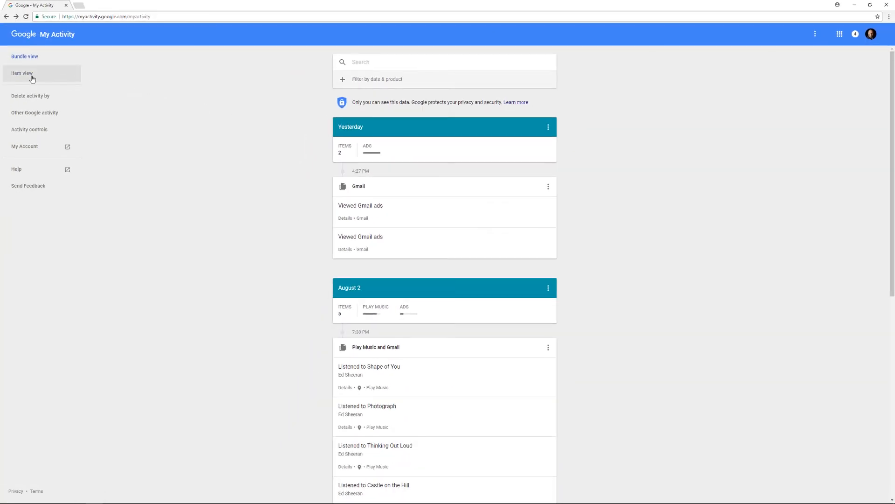
click(22, 74)
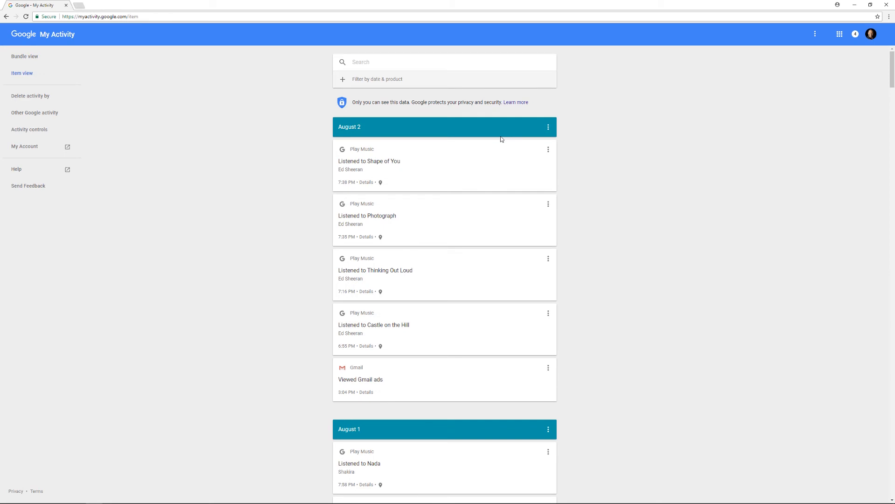